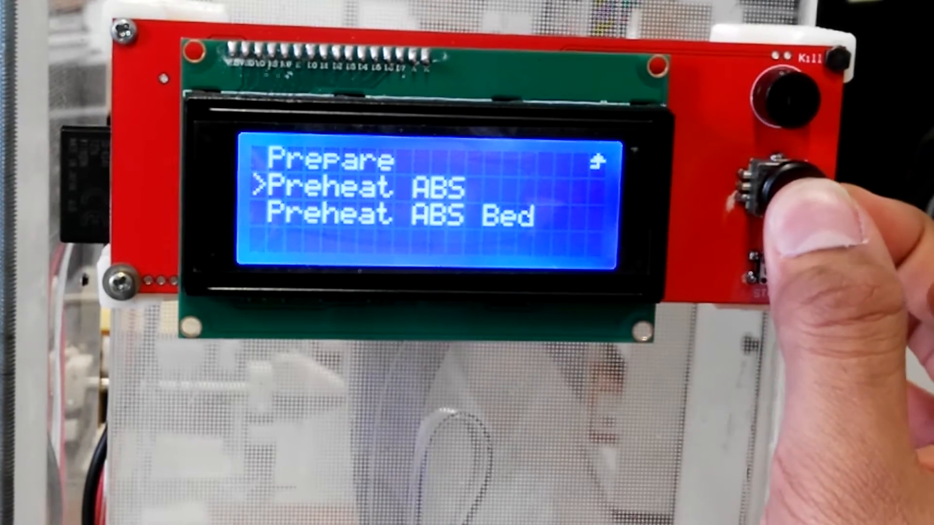
Select Preheat ABS in the Prepare menu to begin heating for ABS.
left_click(780, 190)
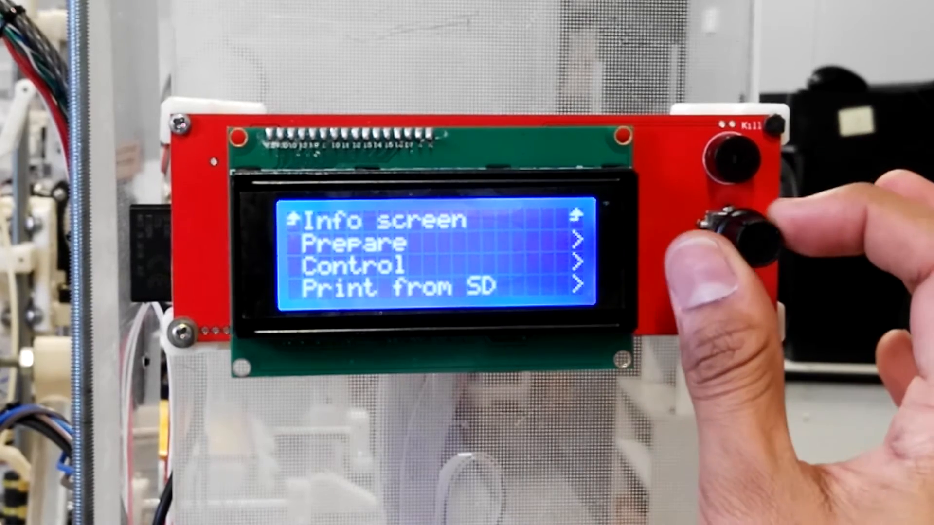
Move the main menu cursor down to rest on Print from SD.
left_click(732, 232)
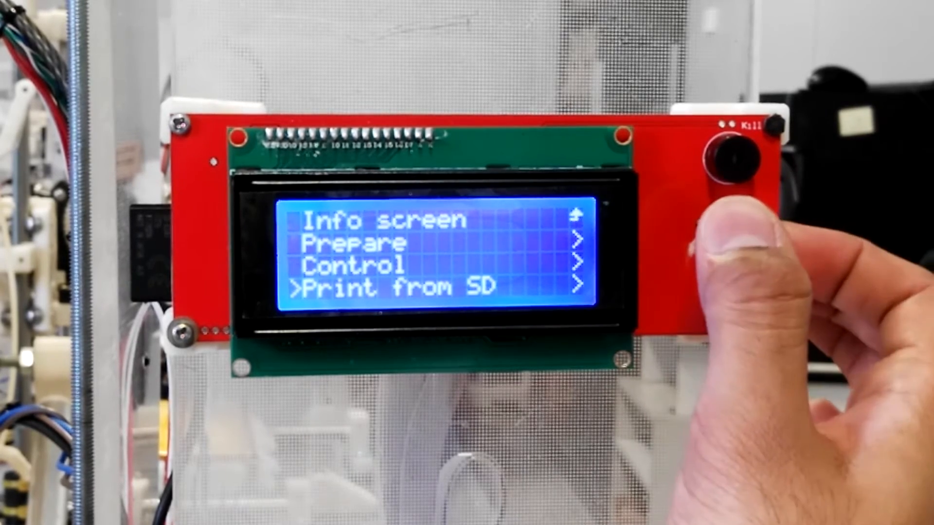